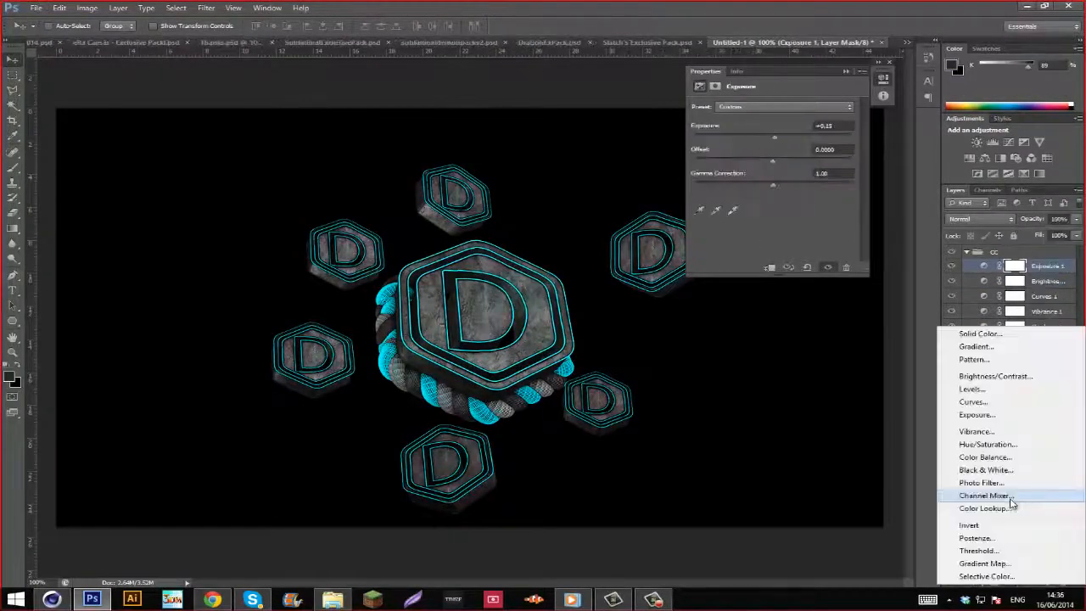
Step: Stack Exposure, Curves and a teal Gradient Map adjustment over the hexagon D logo render
left_click(984, 563)
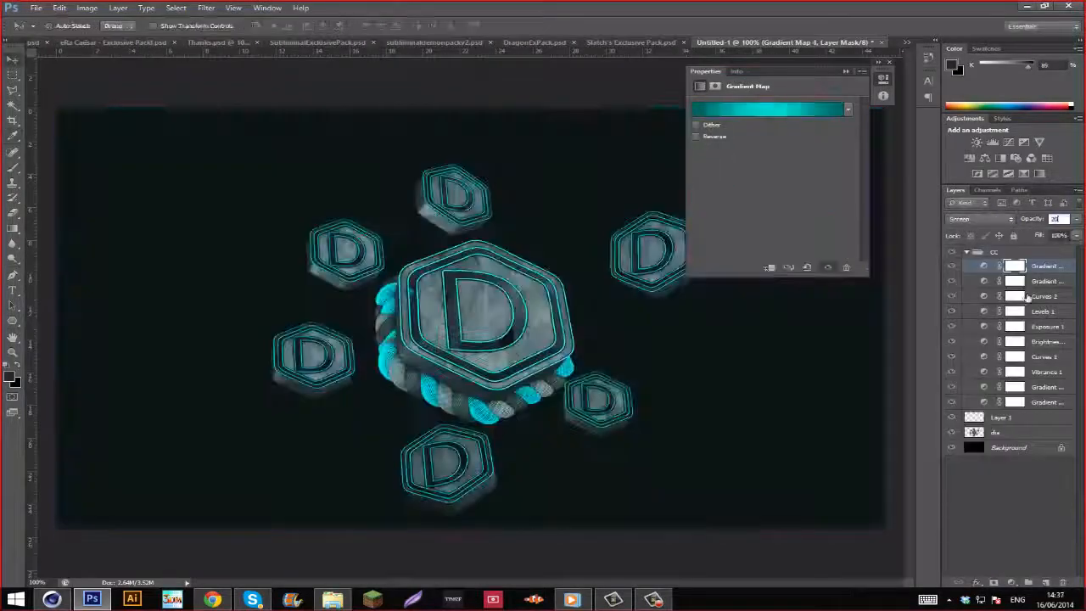
left_click(828, 43)
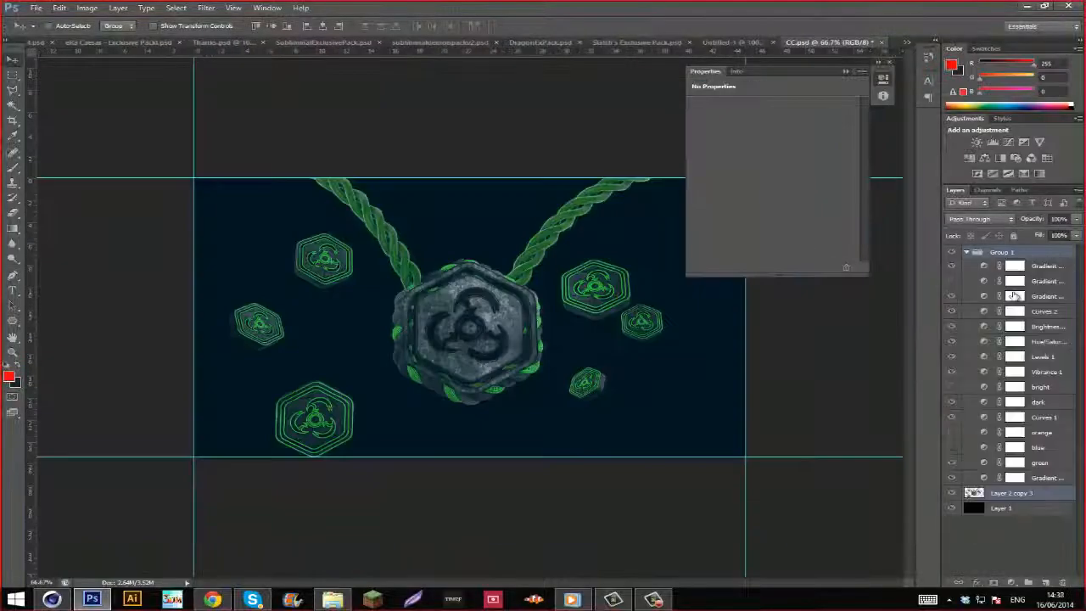
left_click(736, 42)
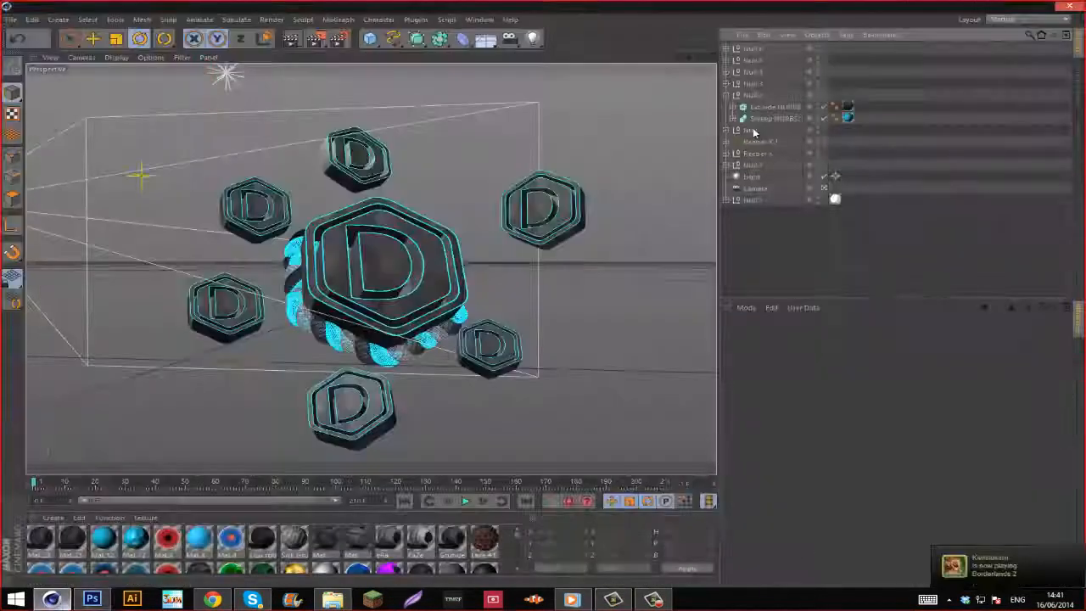
Step: Bring up the Cinema 4D logo scene with the hexagon D, cyan rope and six badges
left_click(92, 601)
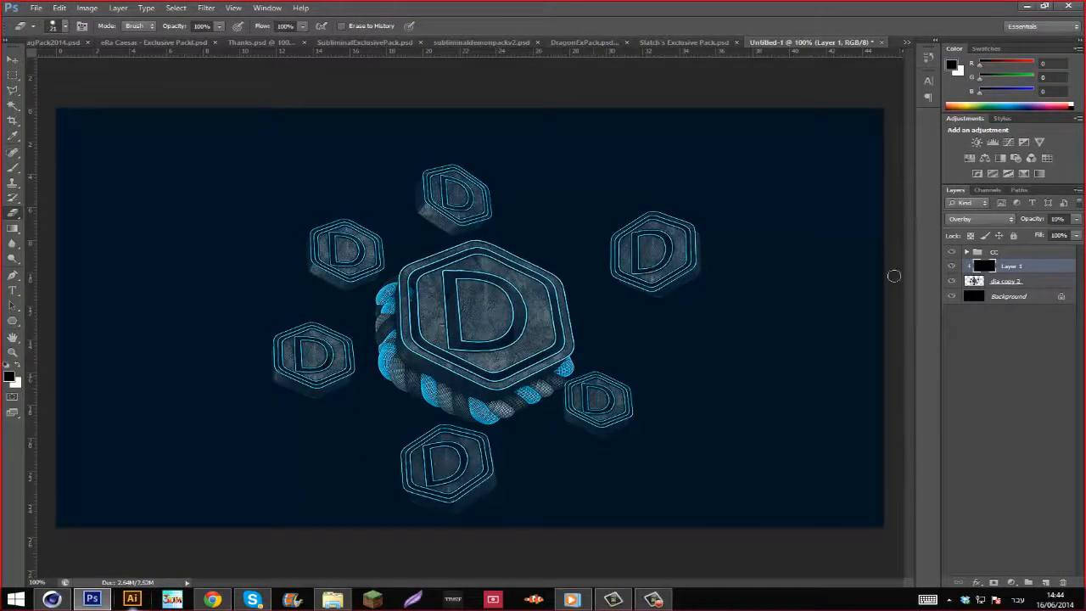
Step: Place the navy-tinted logo composition into the banner PSD as a strip between the guides
left_click(883, 43)
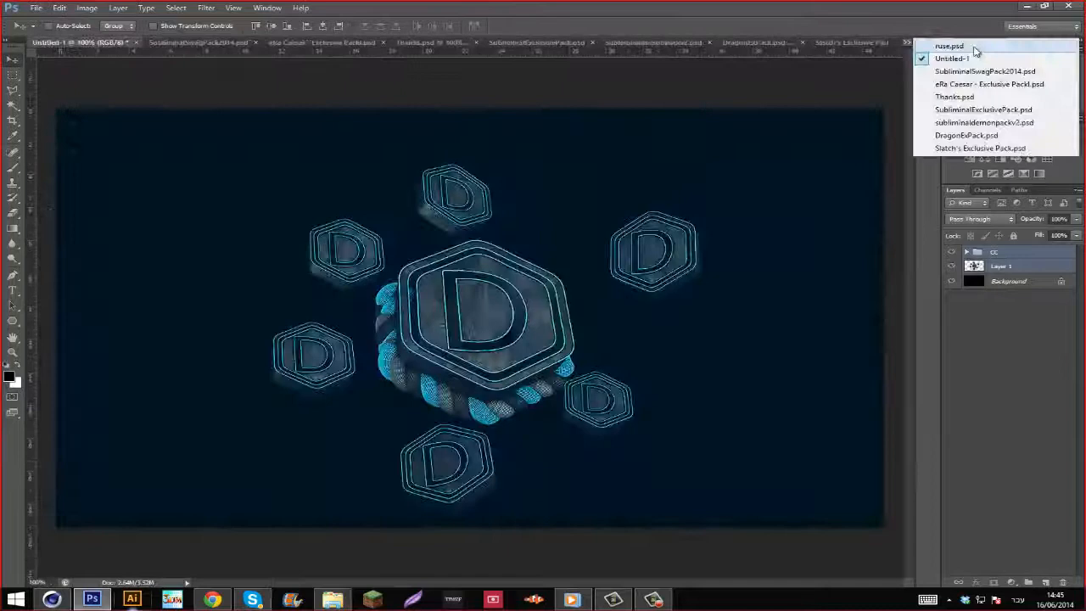
left_click(951, 46)
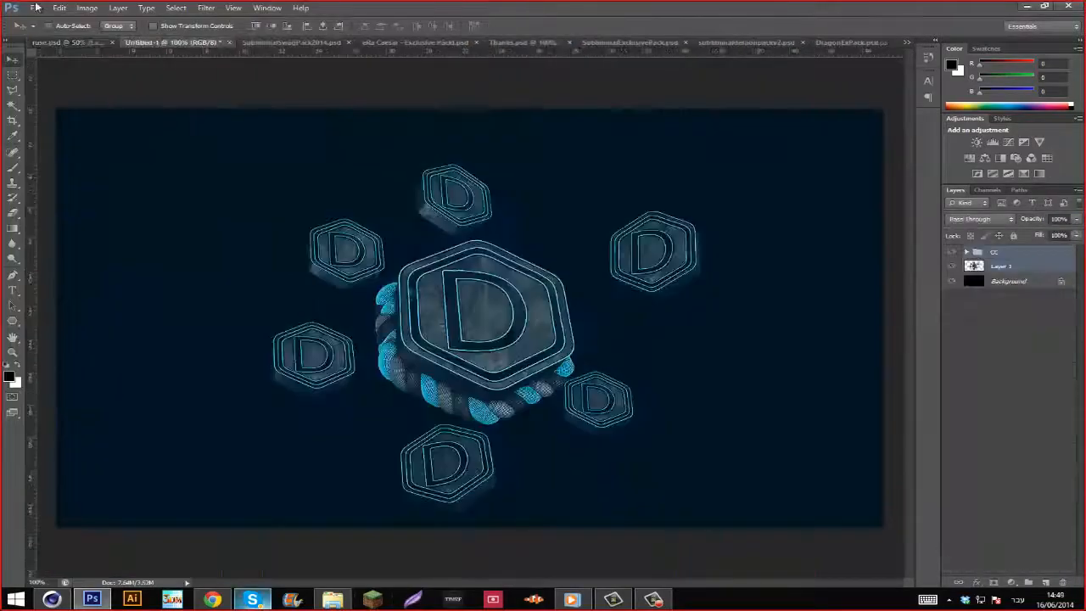
left_click(781, 42)
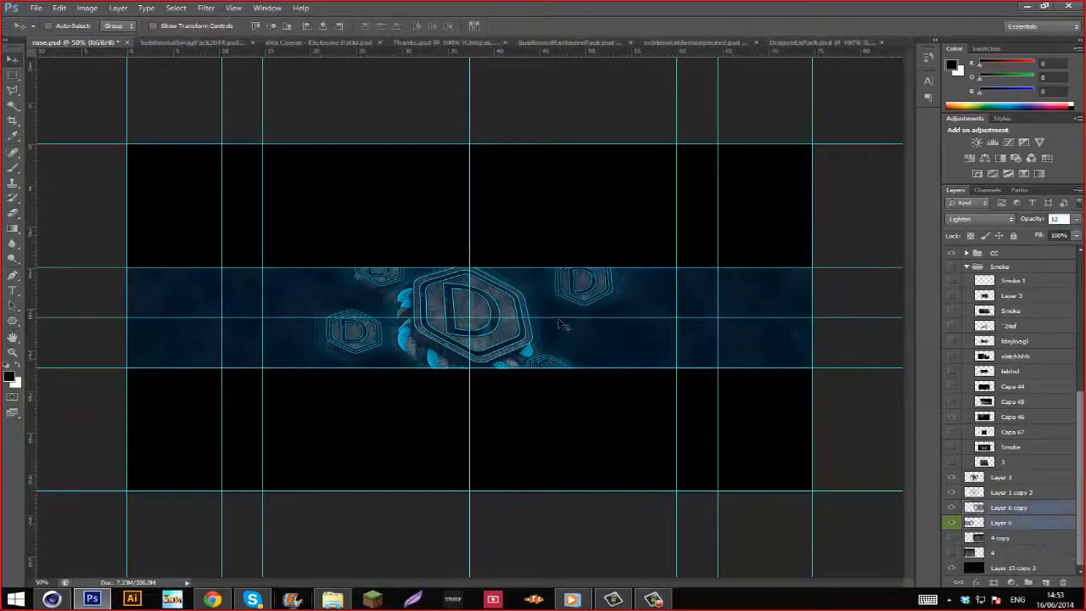
Step: Review reference banners online, then add smoke layers and an Inner Shadow layer
left_click(251, 599)
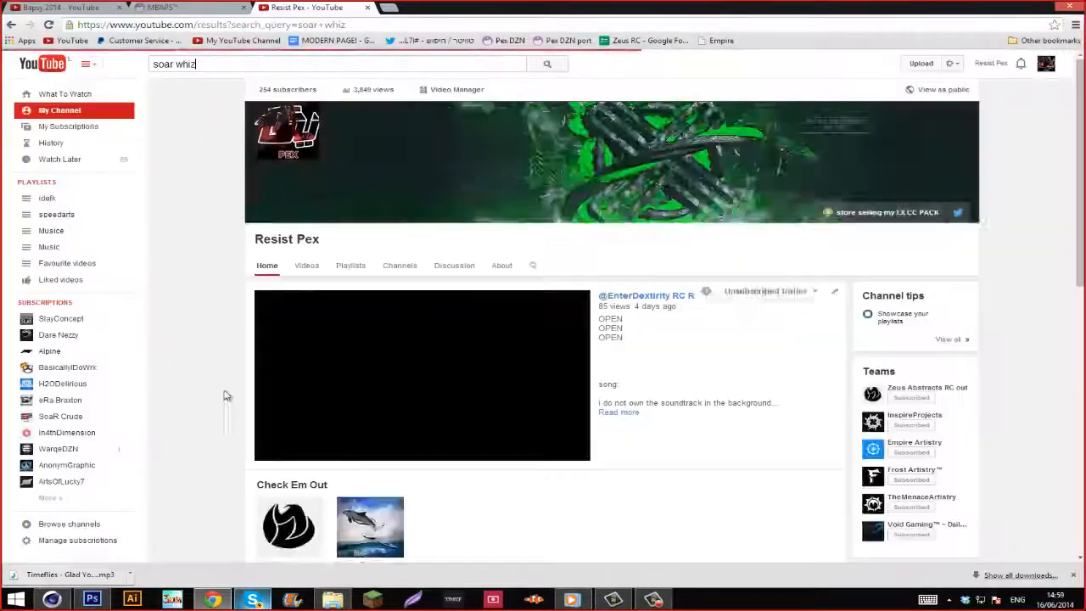
left_click(170, 7)
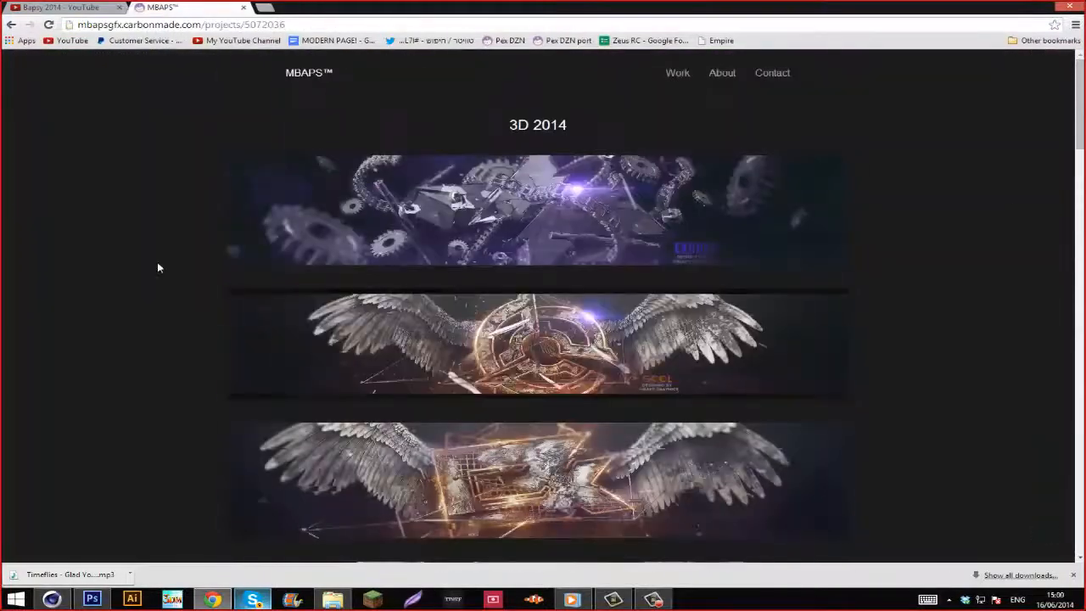
left_click(91, 599)
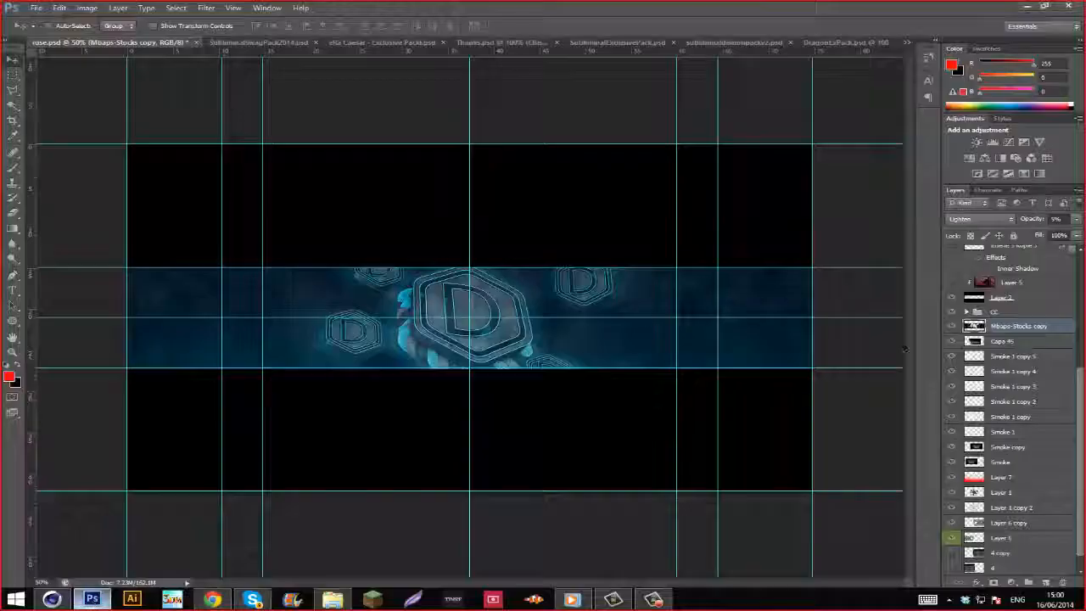
Step: Check the Lightshot screenshot, then give banner layers Color Overlay and Stroke effects
left_click(254, 43)
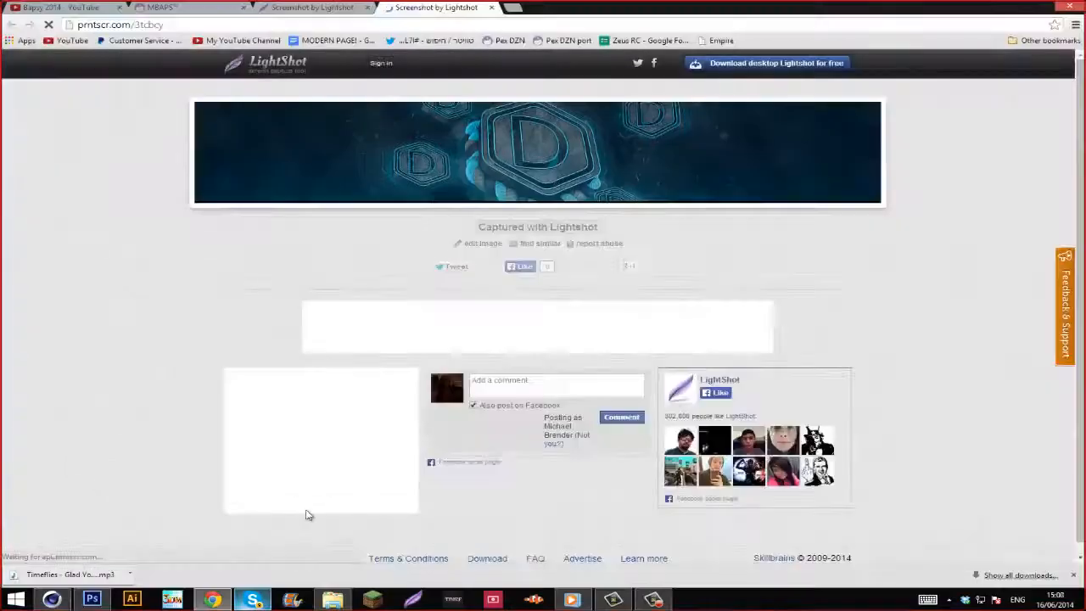
left_click(91, 599)
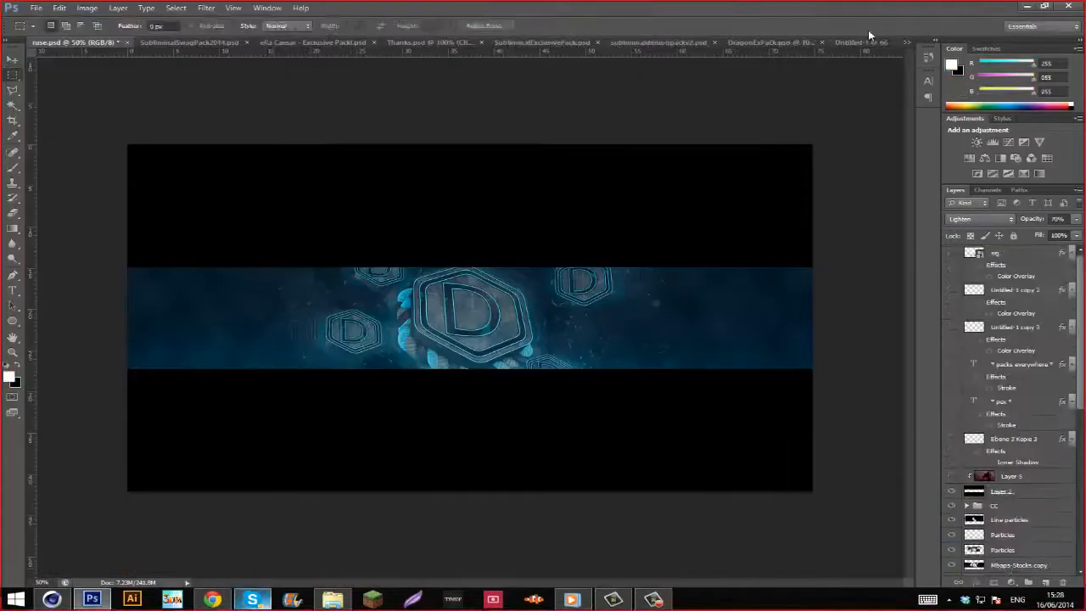
Step: Soften the banner copy with a 2.5 px Gaussian Blur and tone it with Gradient Map and Gradient Fill layers
left_click(981, 219)
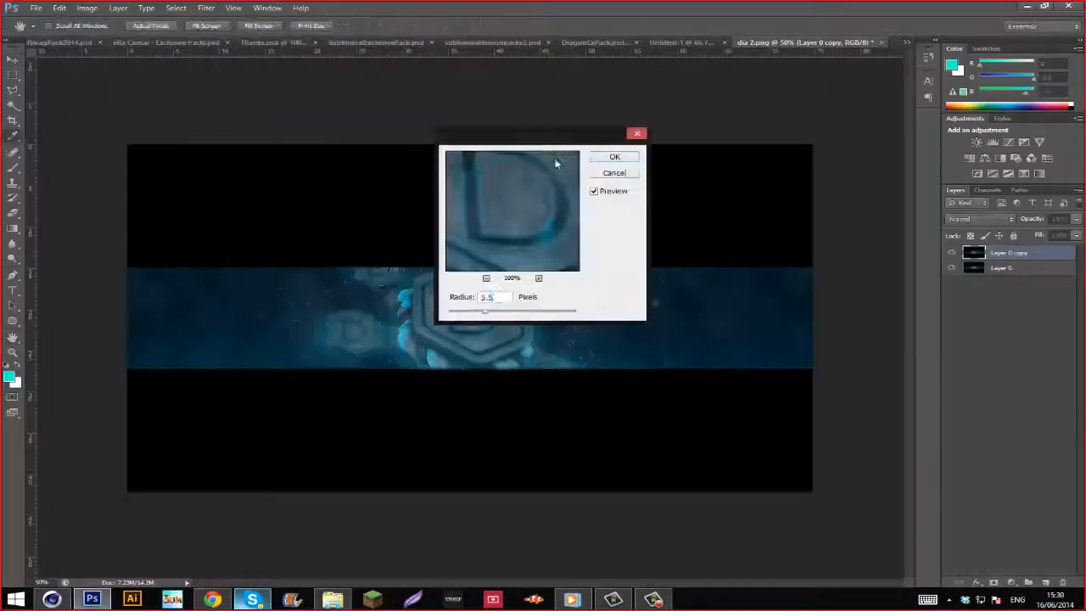
left_click(614, 156)
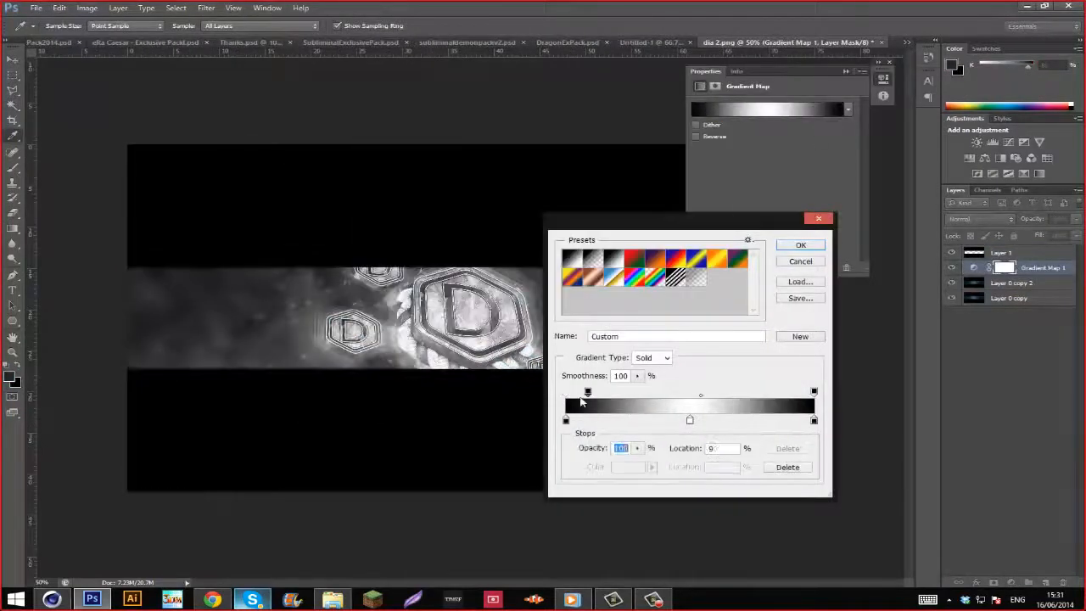
left_click(800, 244)
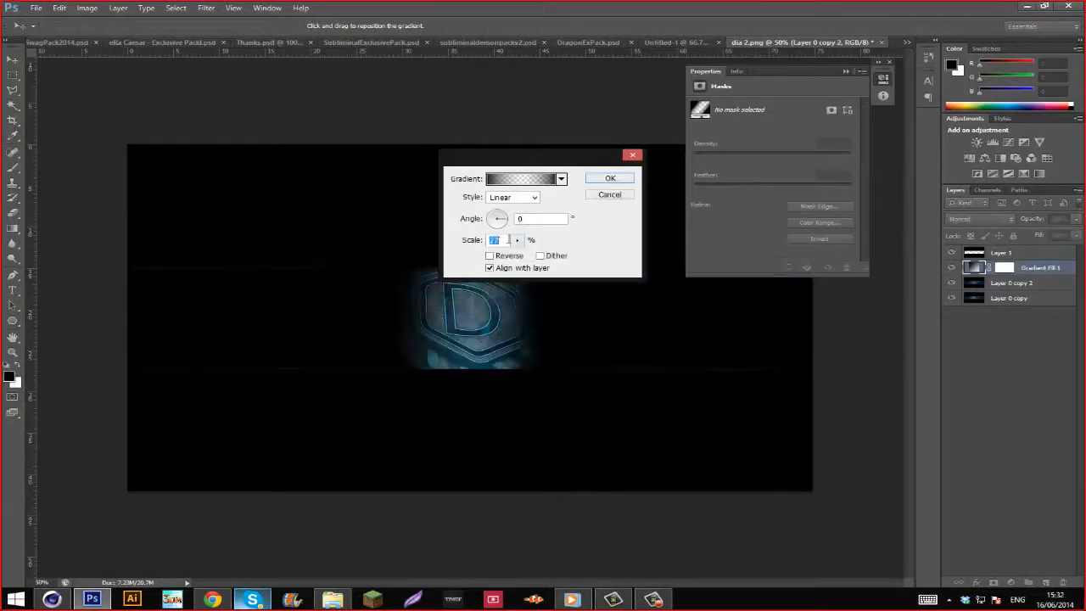
left_click(207, 7)
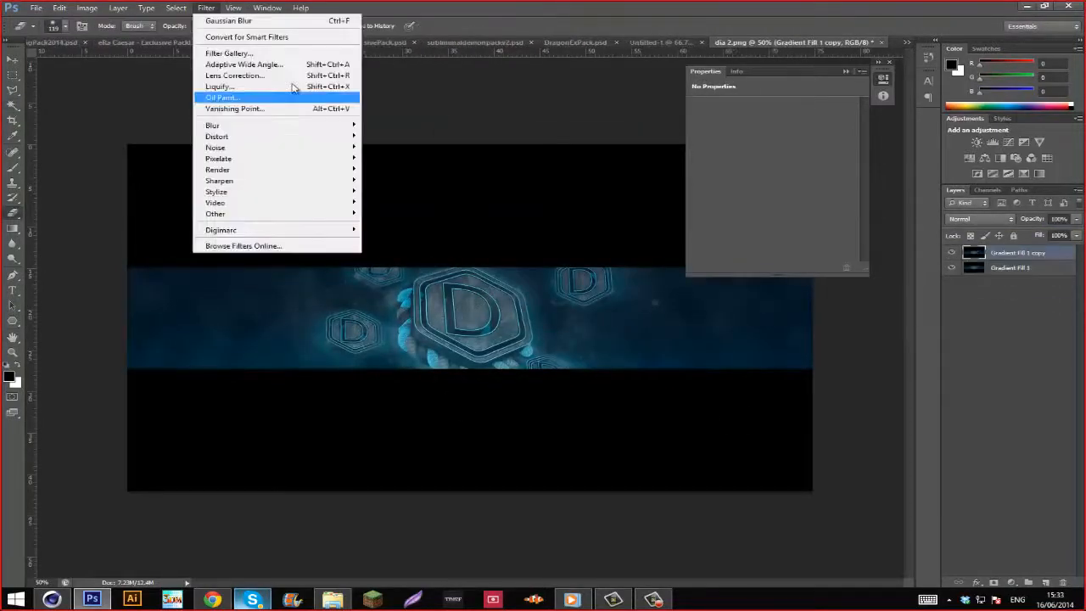